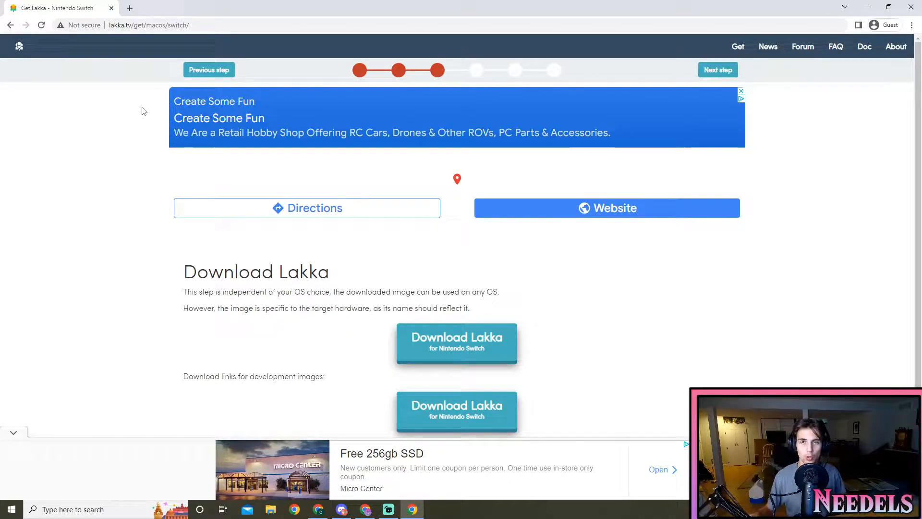
- Download Lakka for Nintendo Switch and dismiss the coupon ad overlay
{"action": "scroll", "scroll_direction": "down", "scroll_amount": 3}
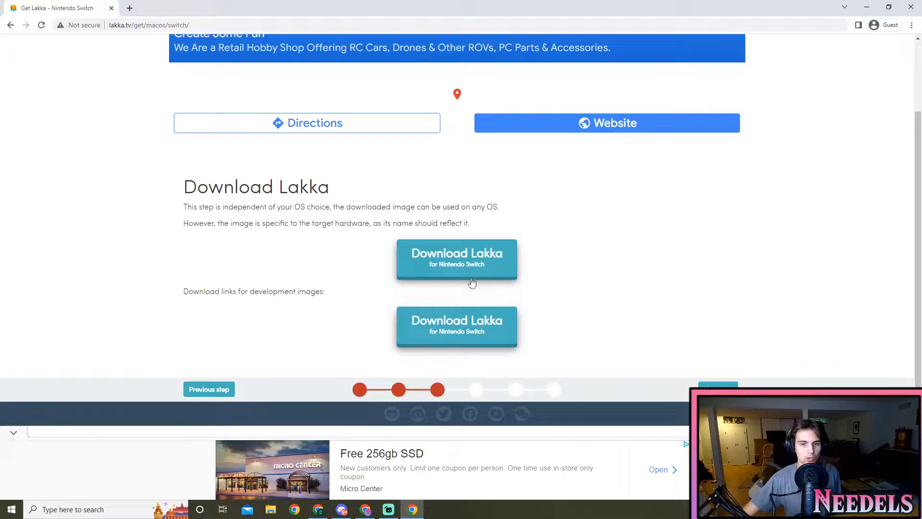
{"action": "left_click", "coordinate": [457, 260]}
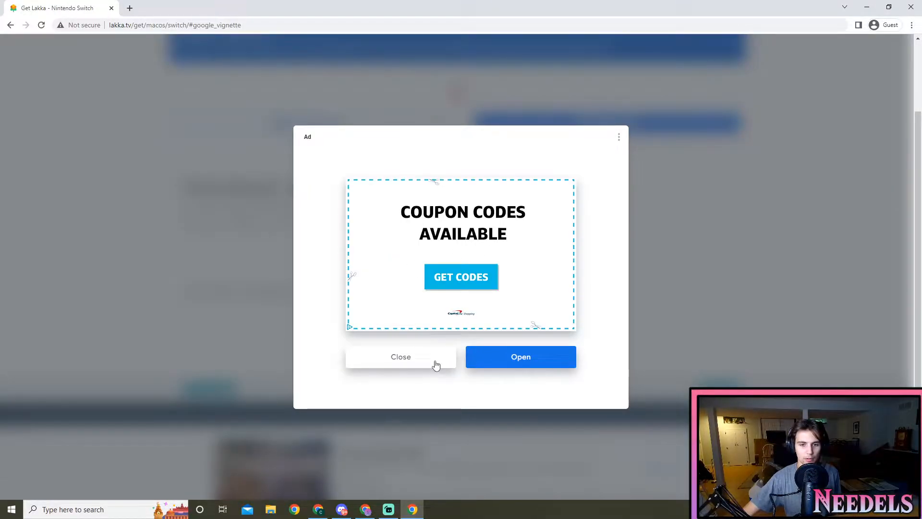
{"action": "left_click", "coordinate": [401, 356]}
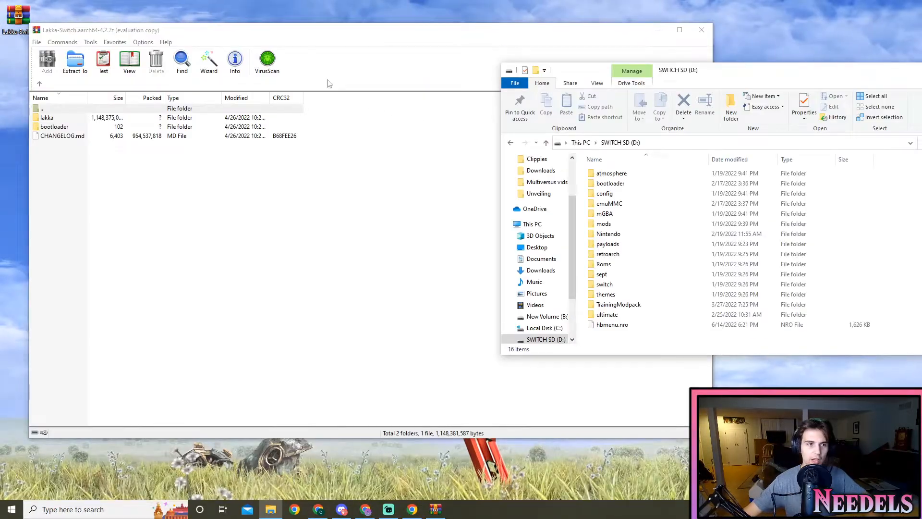
{"action": "mouse_move", "coordinate": [681, 92]}
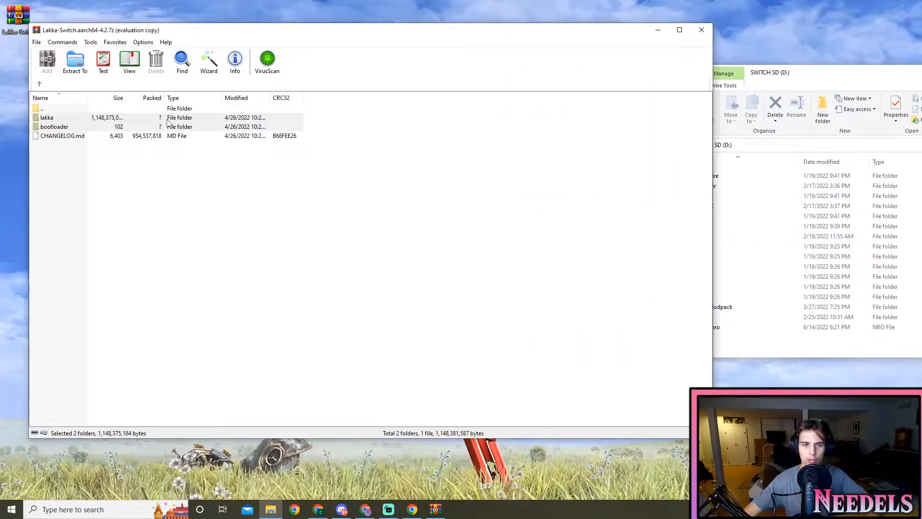
- Copy the lakka and bootloader folders to SWITCH SD (D:) and open lakka's storage folder
{"action": "left_click", "coordinate": [75, 62]}
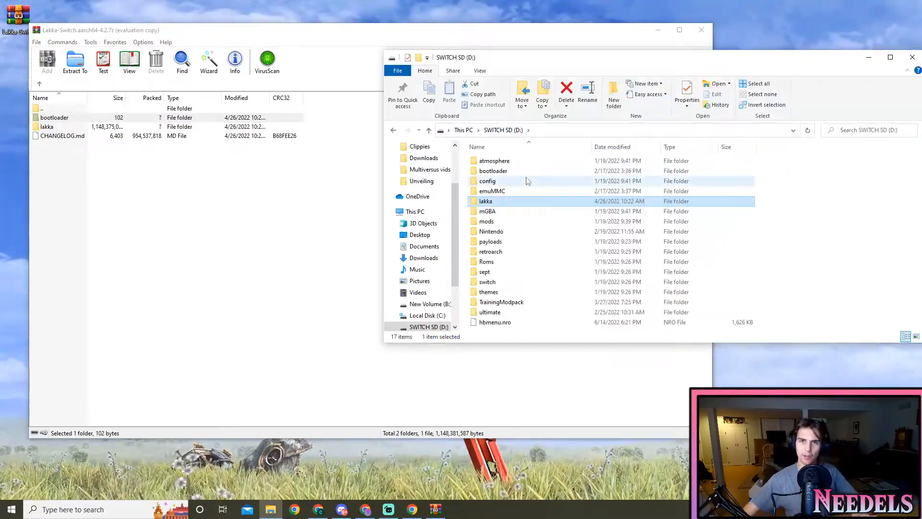
{"action": "mouse_move", "coordinate": [486, 206]}
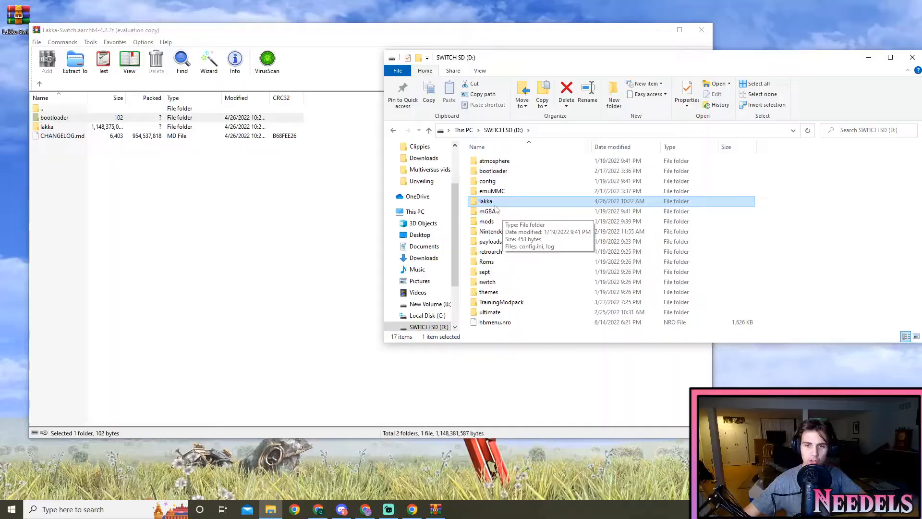
{"action": "double_click", "coordinate": [486, 200]}
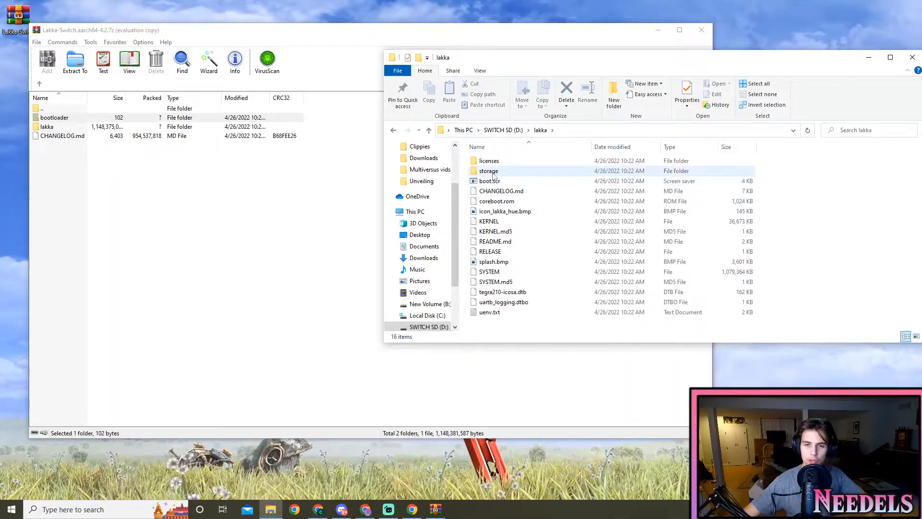
{"action": "double_click", "coordinate": [488, 171]}
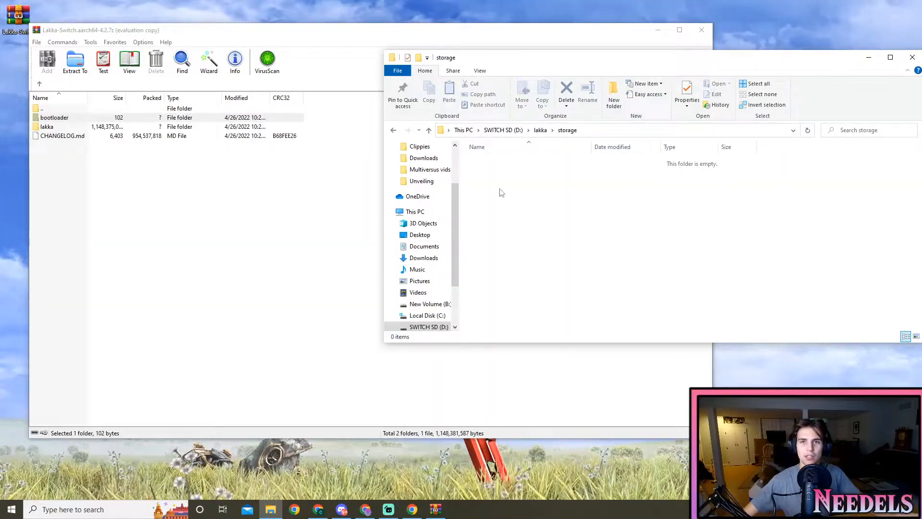
- Create a new 'Roms' folder in lakka's storage, then return to the SWITCH SD drive under This PC
{"action": "right_click", "coordinate": [501, 193]}
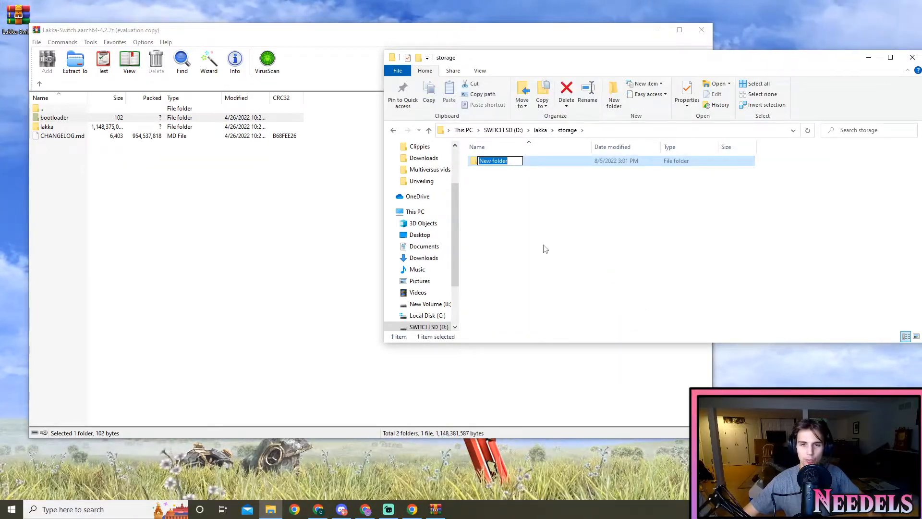
{"action": "type", "text": "Rom"}
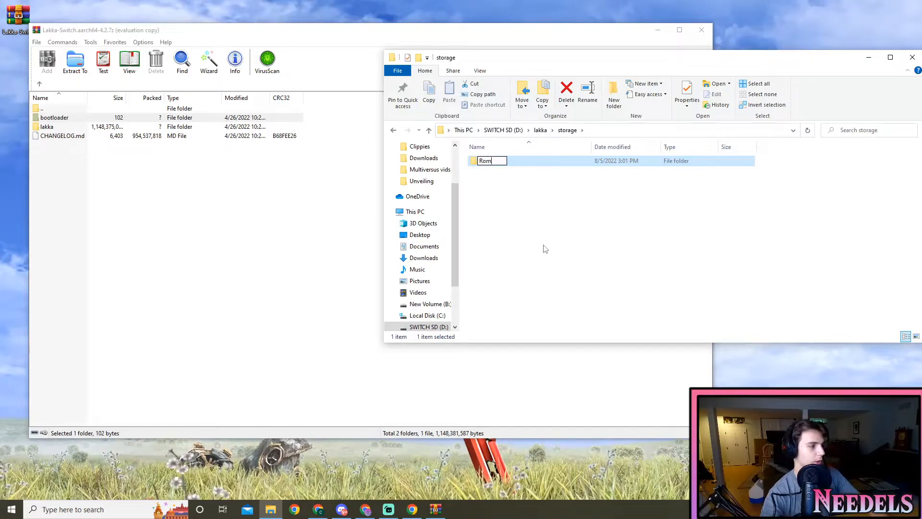
{"action": "type", "text": "s folder"}
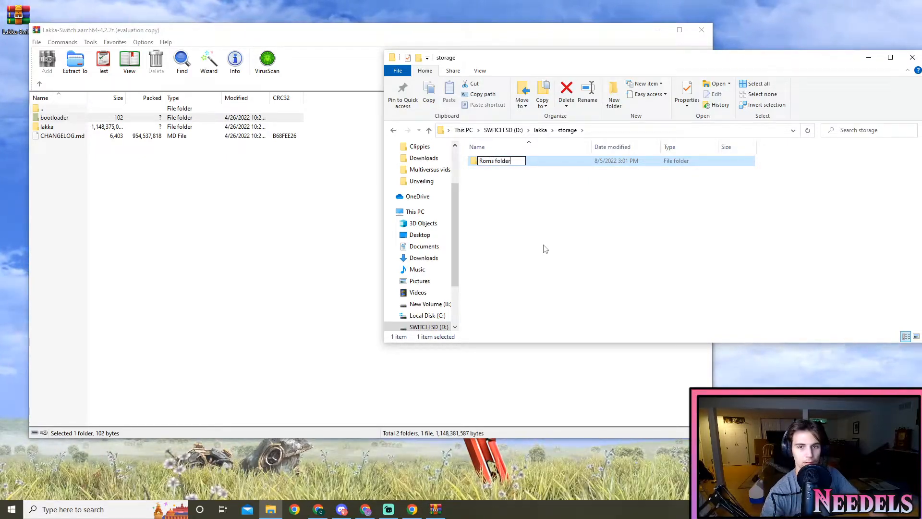
{"action": "key", "text": "Enter"}
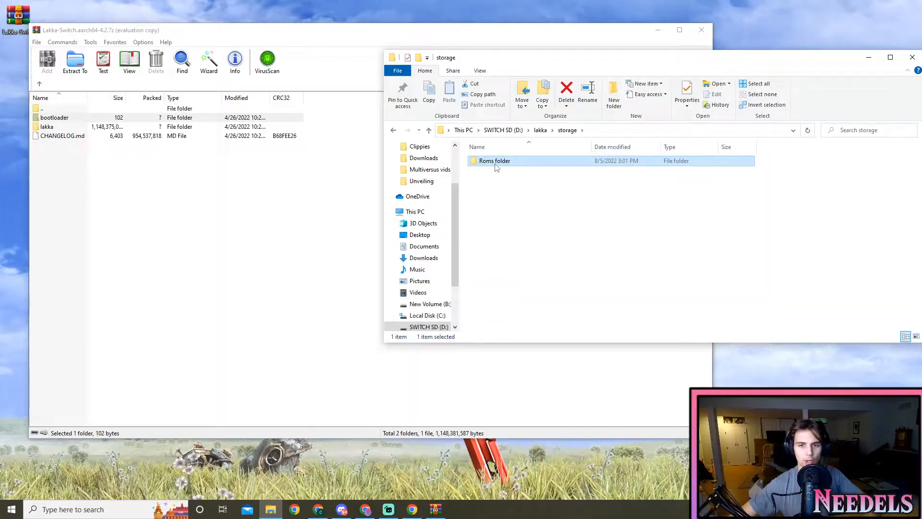
{"action": "double_click", "coordinate": [495, 161]}
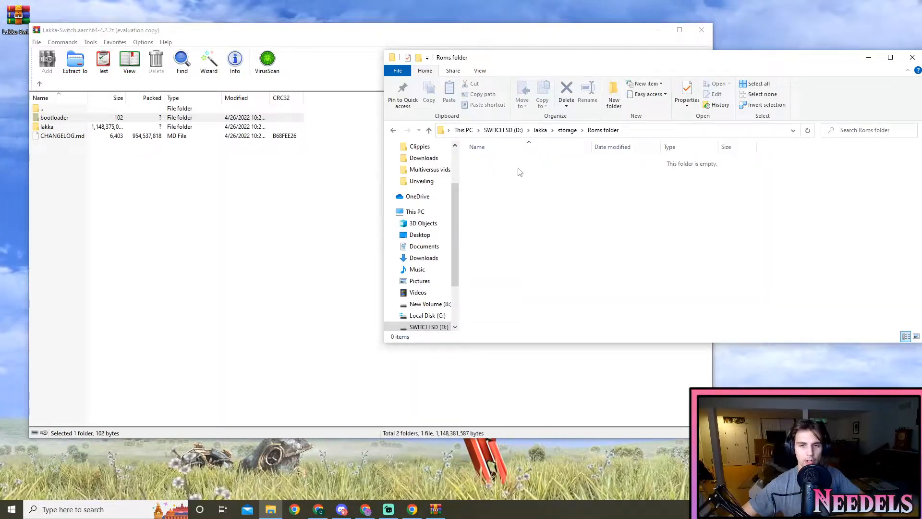
{"action": "mouse_move", "coordinate": [569, 211]}
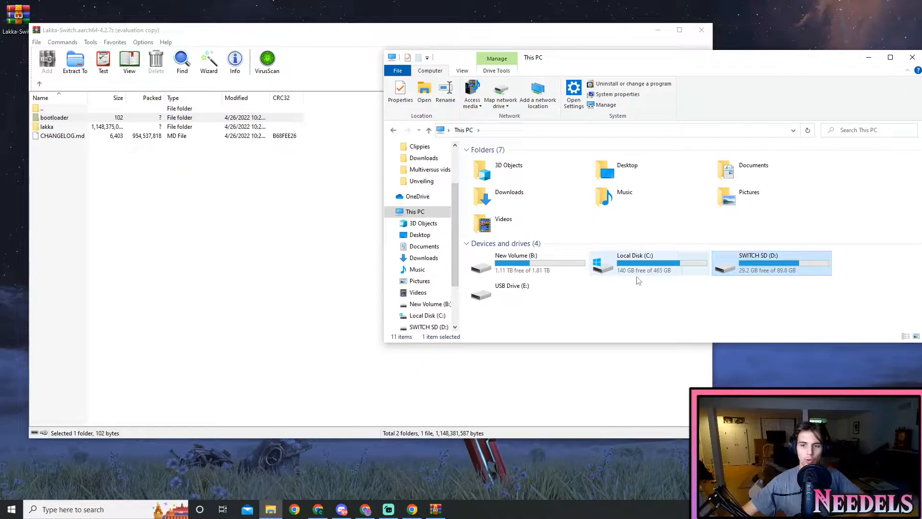
{"action": "right_click", "coordinate": [771, 263]}
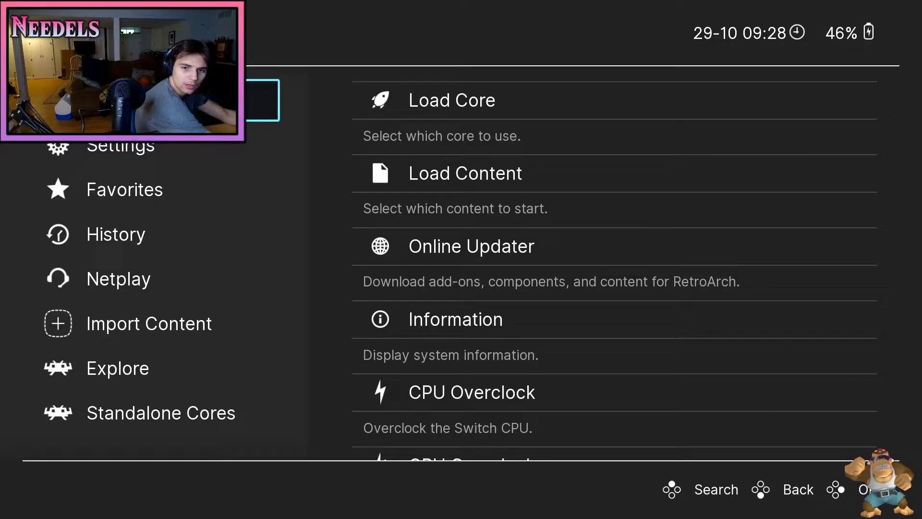
{"action": "scroll", "scroll_direction": "down", "scroll_amount": 3}
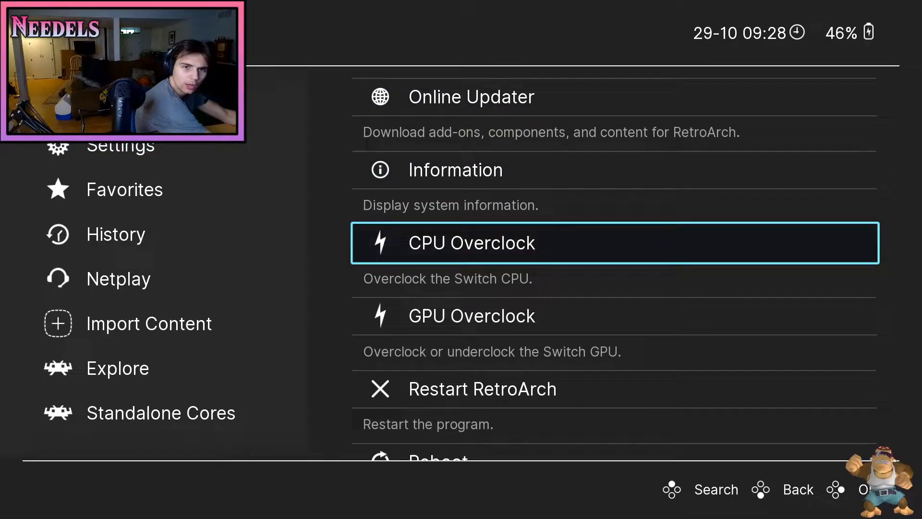
{"action": "left_click", "coordinate": [471, 242]}
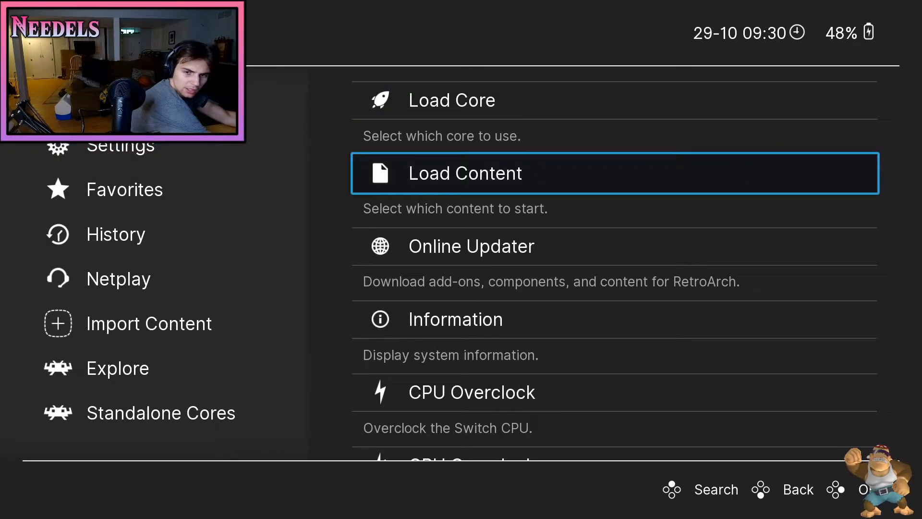
- Start Load Content from Lakka's main menu to browse for a game
{"action": "key", "text": "Up"}
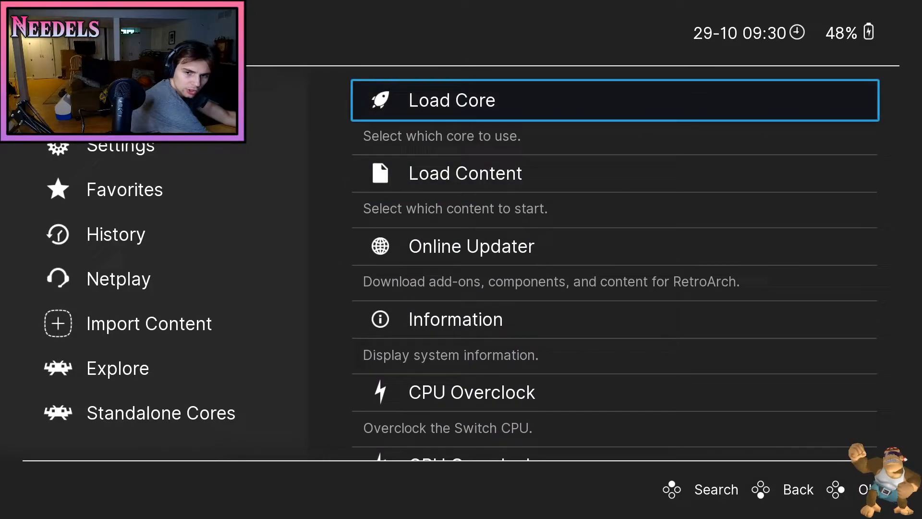
{"action": "left_click", "coordinate": [438, 389]}
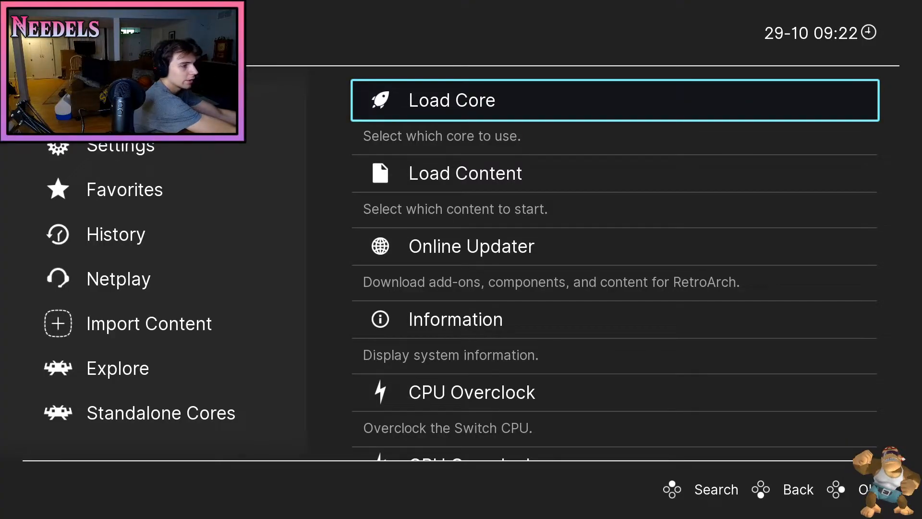
{"action": "key", "text": "down"}
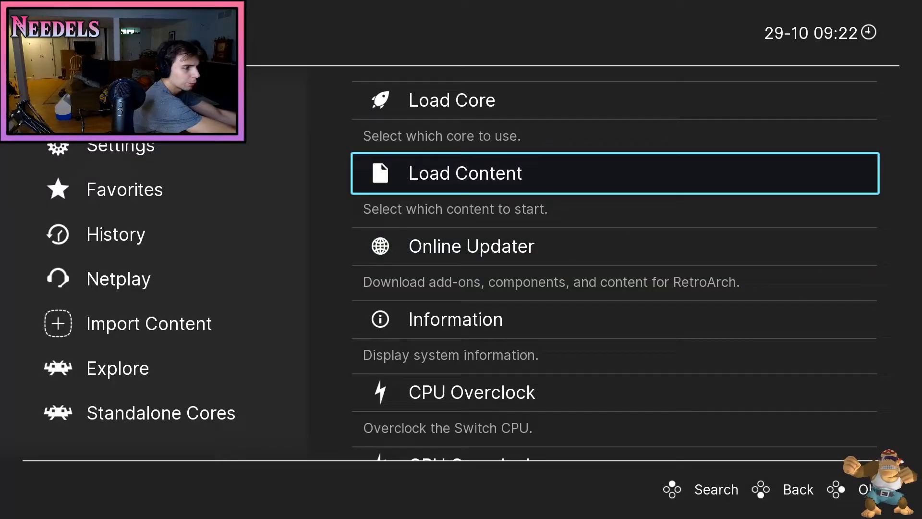
{"action": "left_click", "coordinate": [465, 173]}
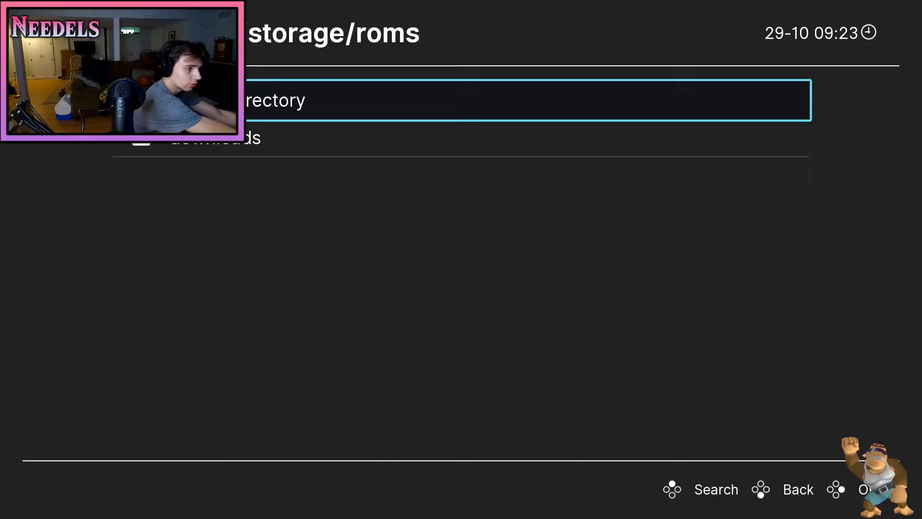
- Navigate from storage into the Roms folder and select the Super Mario Sunshine .iso
{"action": "left_click", "coordinate": [797, 489]}
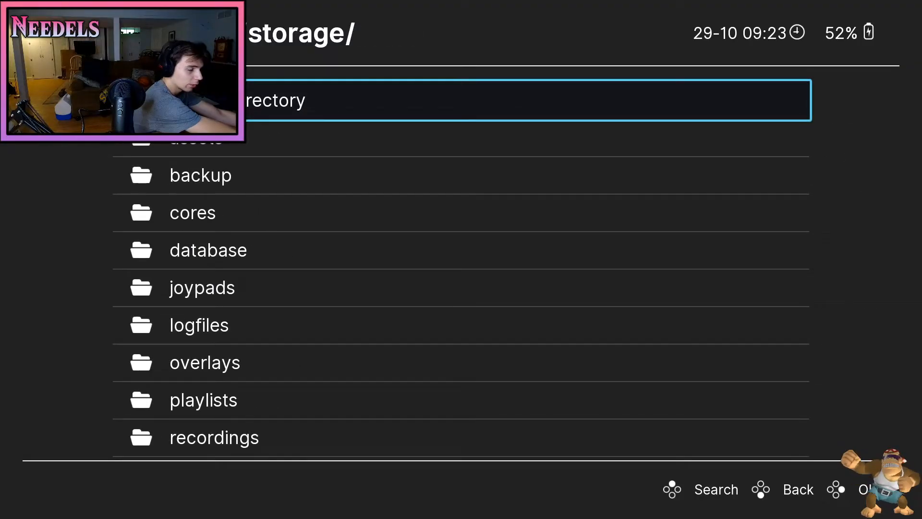
{"action": "scroll", "scroll_direction": "down", "scroll_amount": 3}
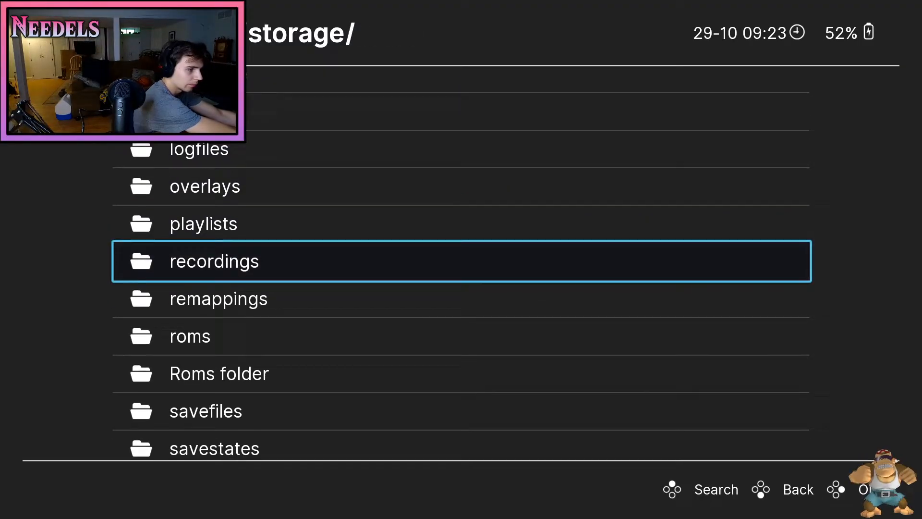
{"action": "scroll", "scroll_direction": "down", "scroll_amount": 3}
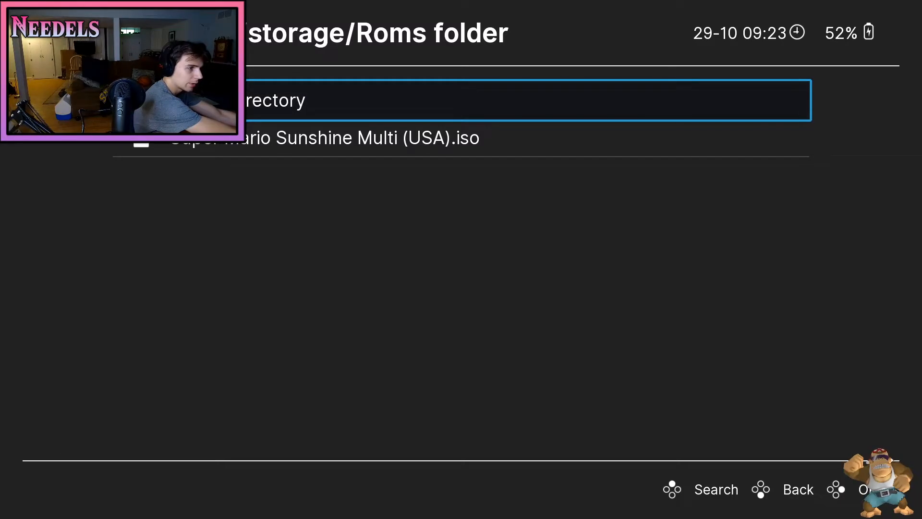
{"action": "key", "text": "down"}
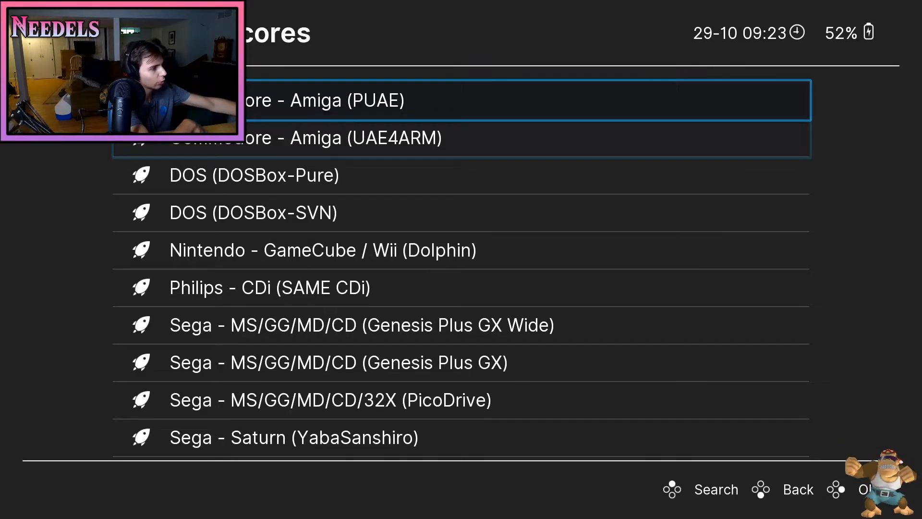
- Launch Super Mario Sunshine with the Nintendo - GameCube / Wii (Dolphin) core
{"action": "key", "text": "down"}
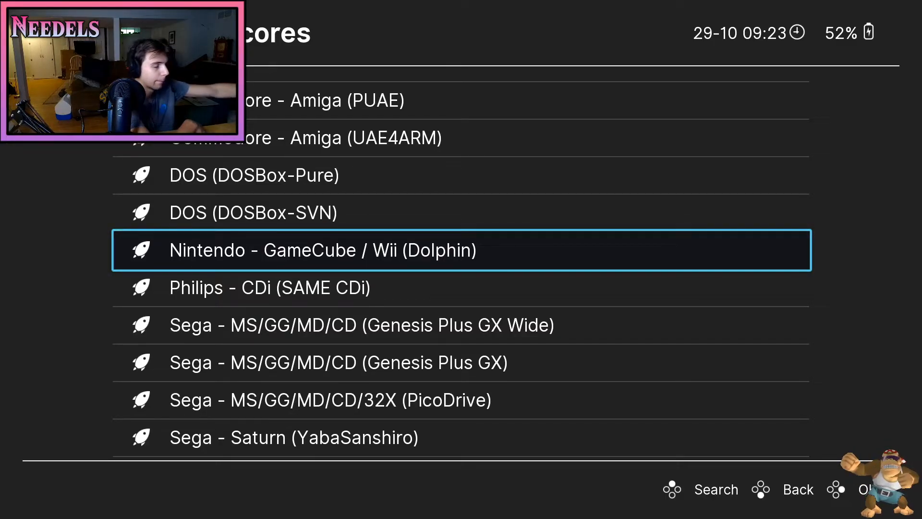
{"action": "left_click", "coordinate": [323, 250]}
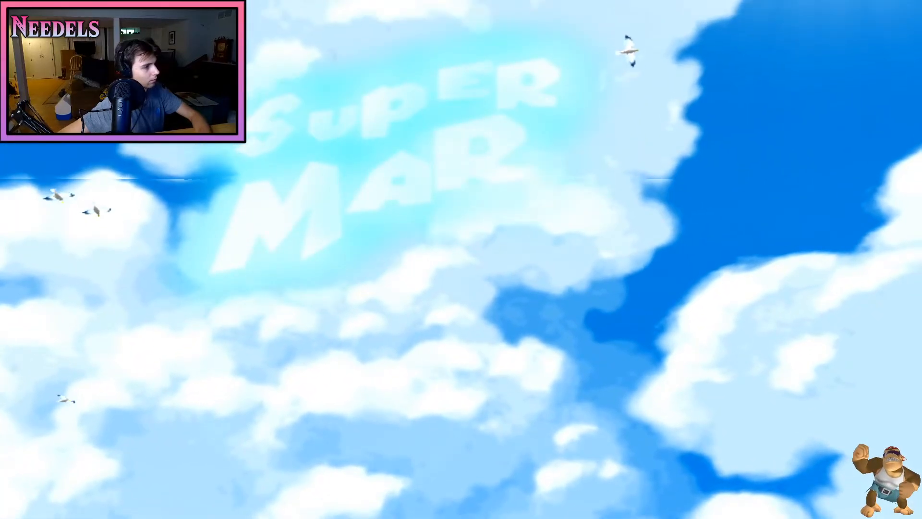